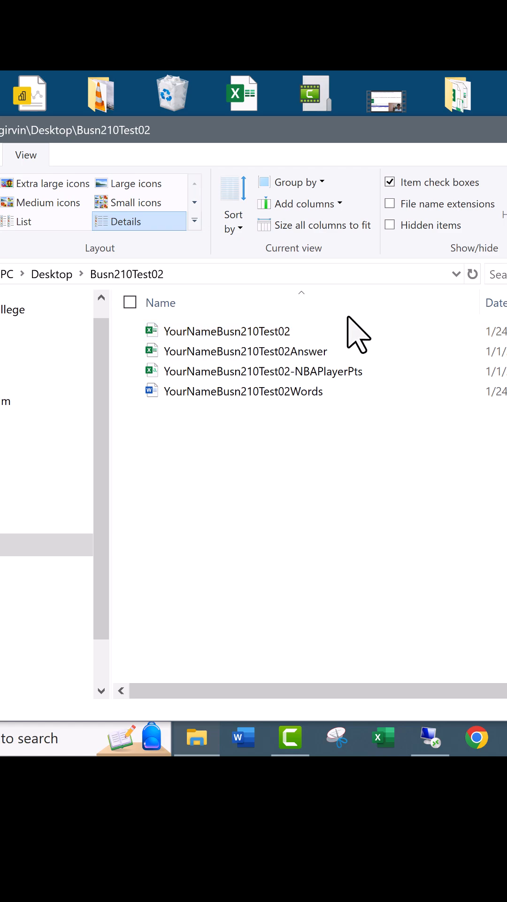
mouse_move(441, 492)
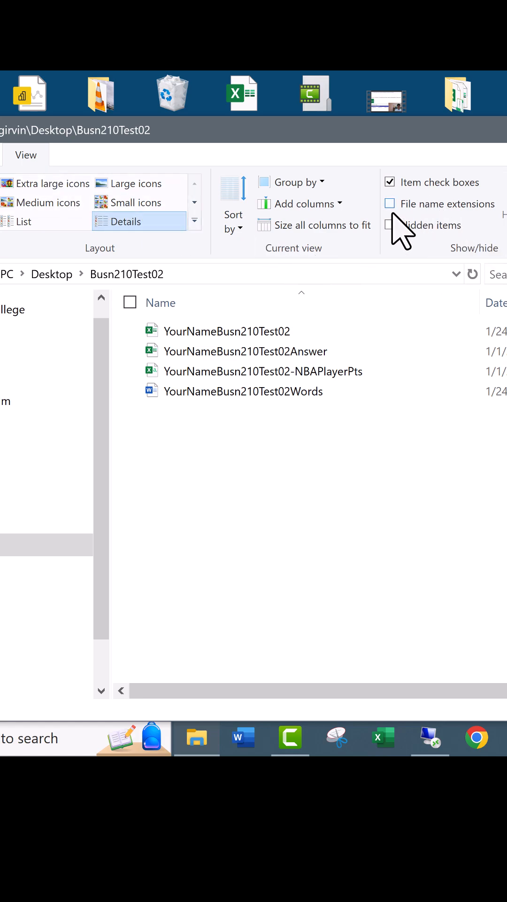
Turn on File name extensions in the View ribbon, then search Windows for 'file opt'
left_click(390, 203)
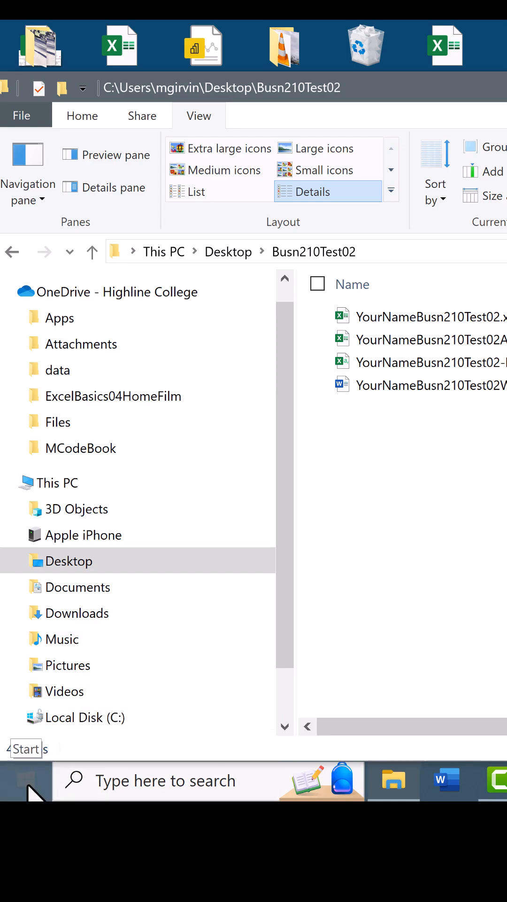
left_click(26, 780)
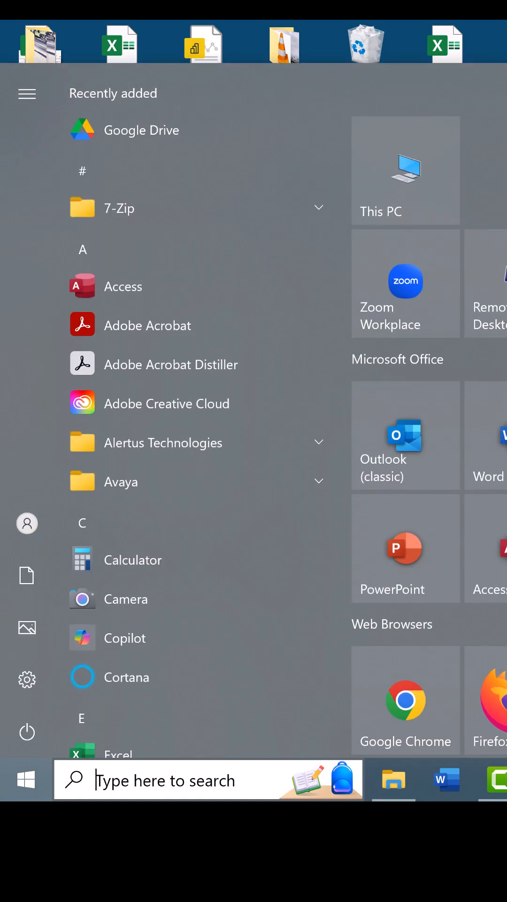
type("file opt")
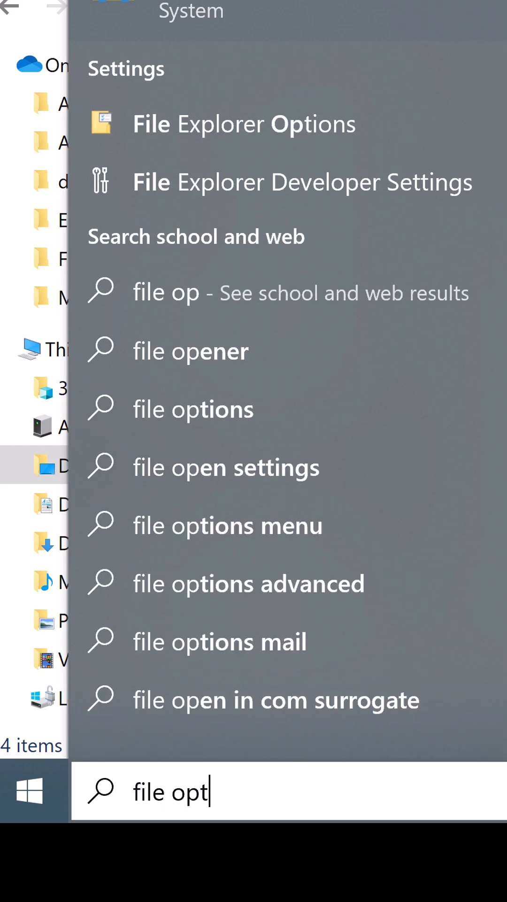
In File Explorer Options' View tab, check 'Hide extensions for known file types'
left_click(244, 123)
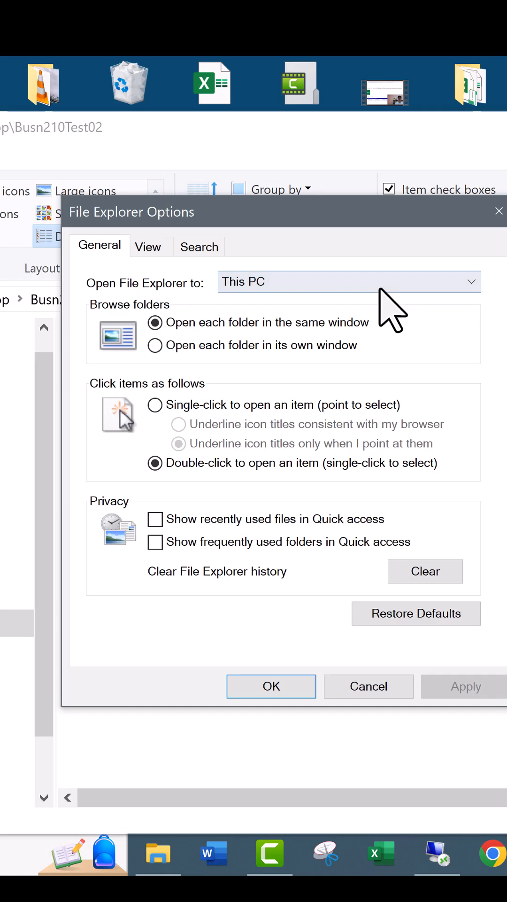
mouse_move(164, 287)
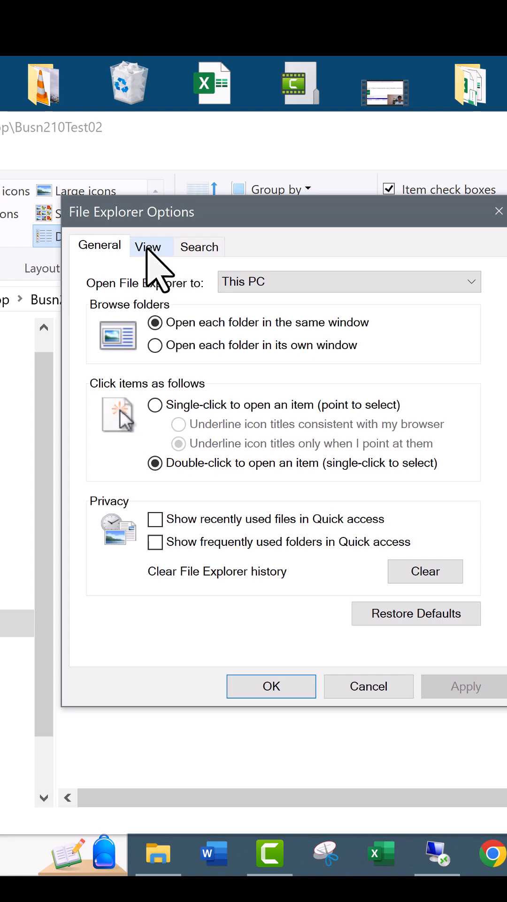
left_click(149, 246)
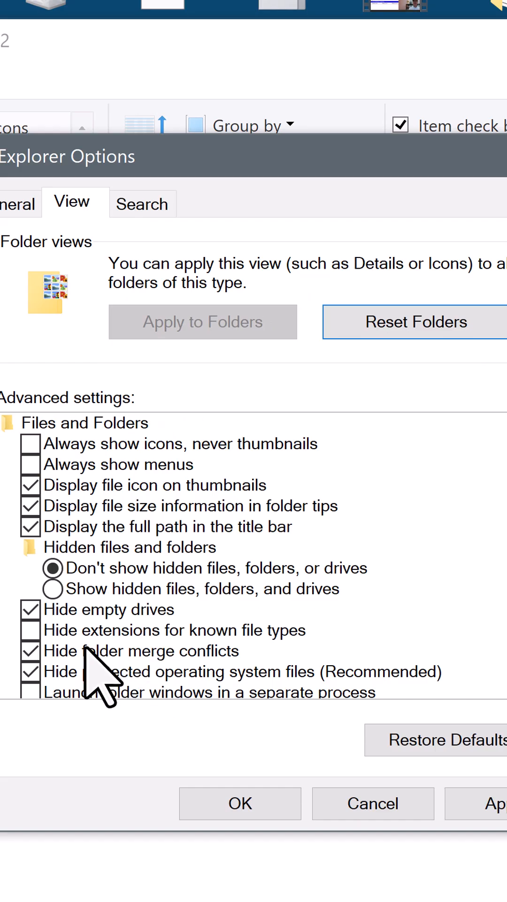
mouse_move(236, 656)
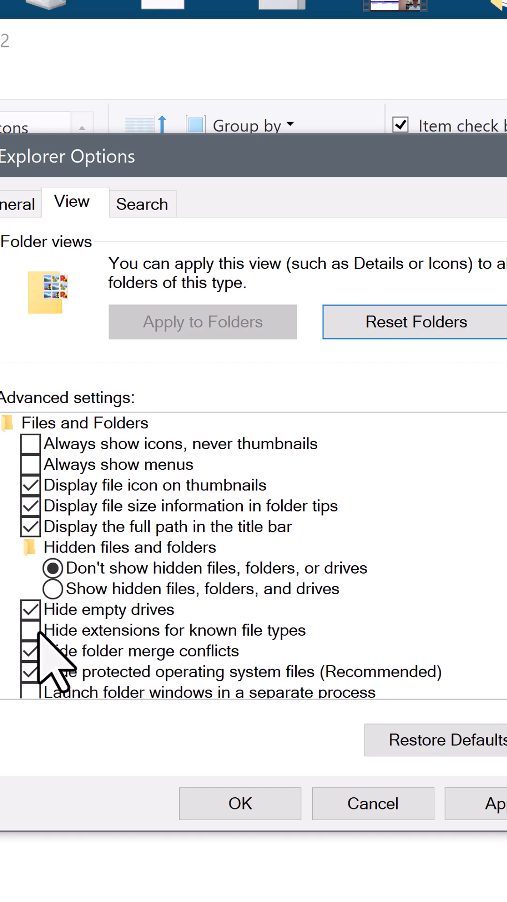
left_click(30, 630)
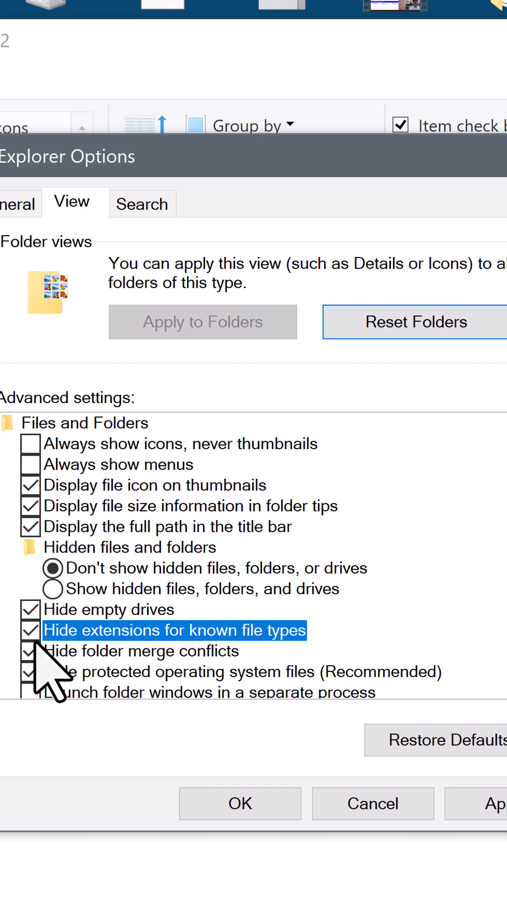